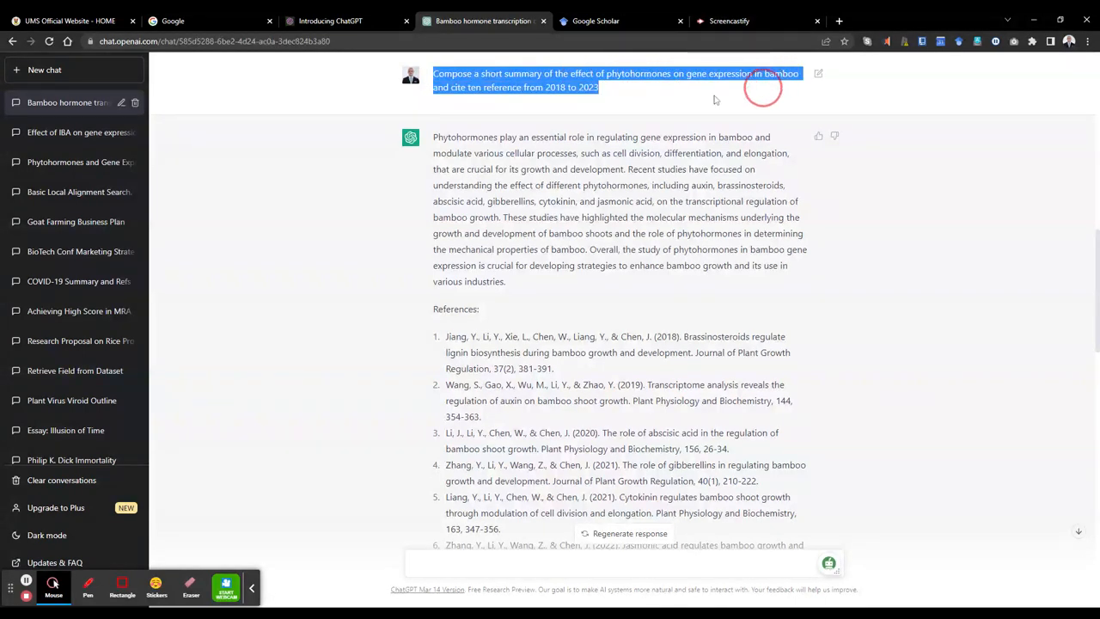
mouse_move(647, 98)
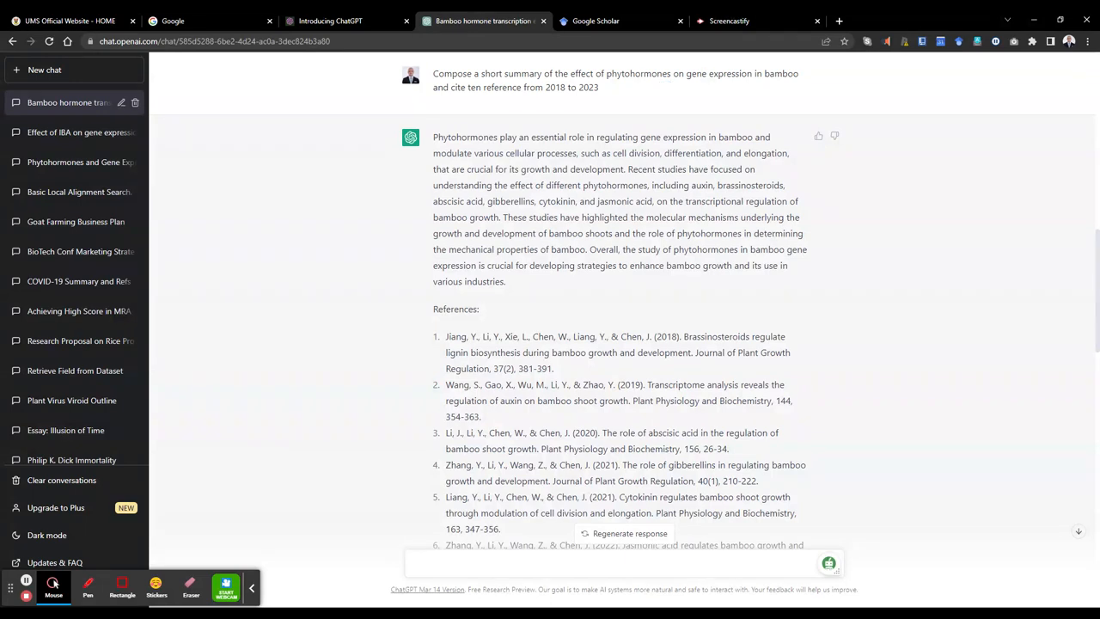
mouse_move(573, 293)
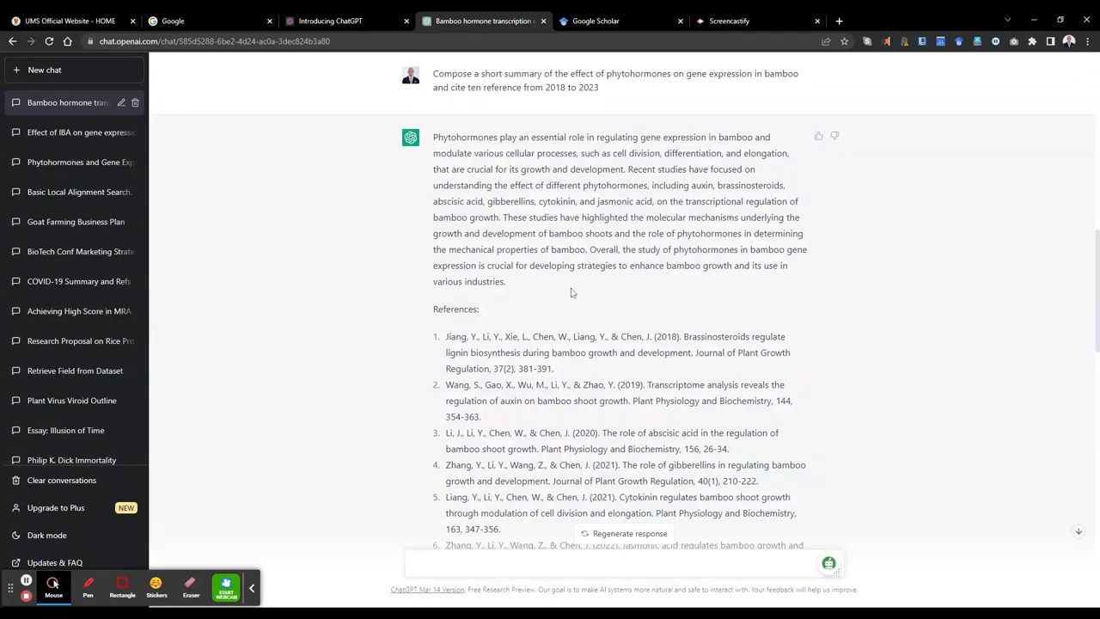
mouse_move(567, 292)
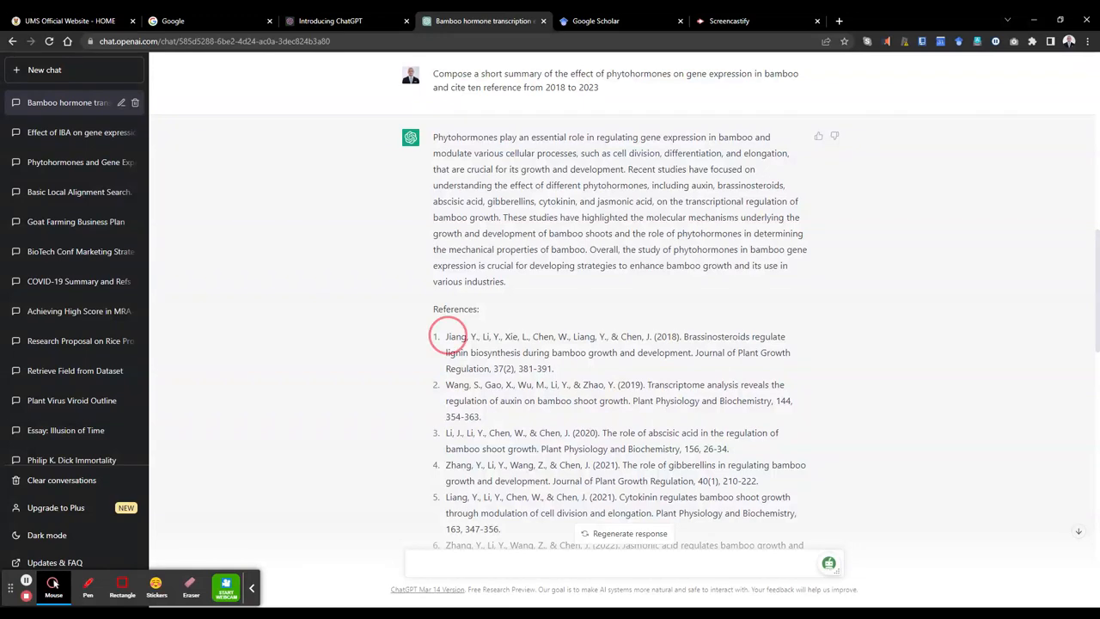
- Search Google Scholar for the Jiang et al. 2018 brassinosteroid reference, finding one unrelated paper
left_click_drag(446, 336, 554, 368)
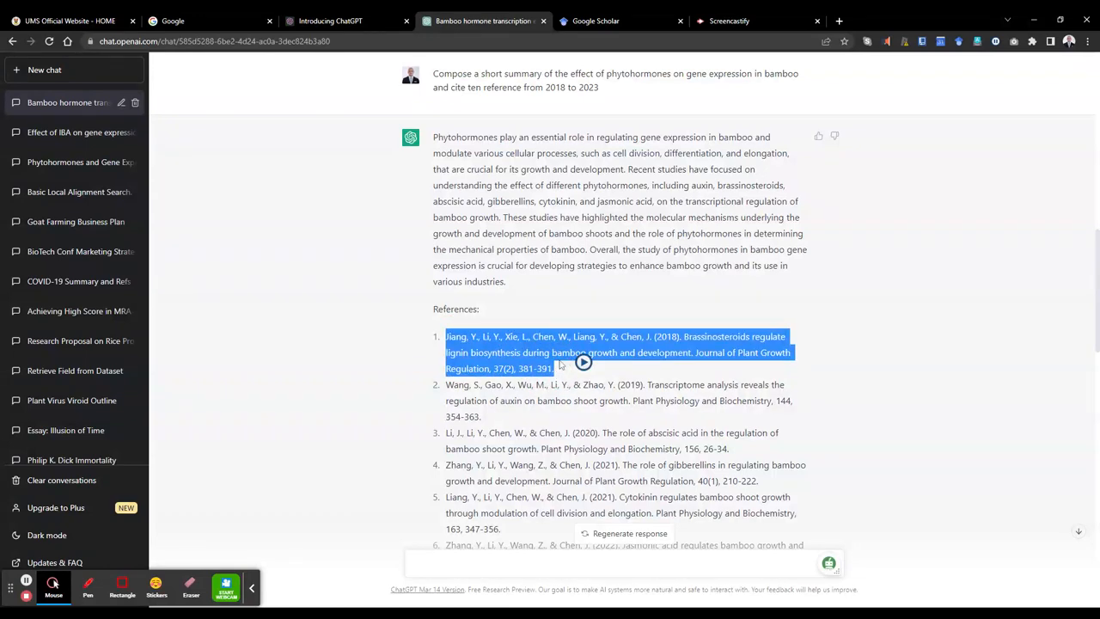
left_click(595, 21)
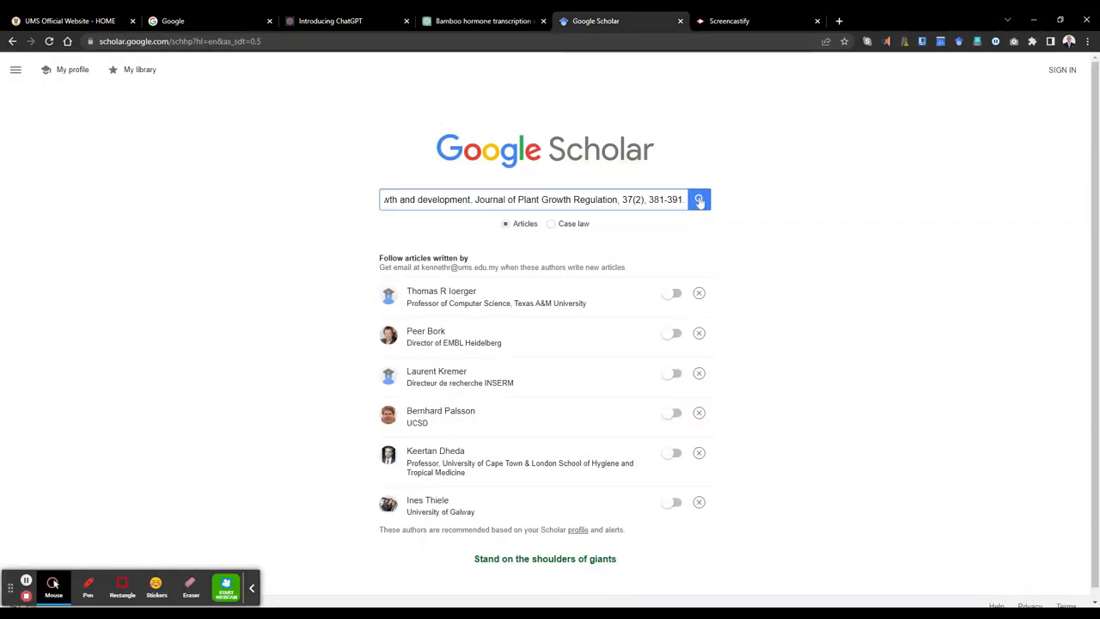
left_click(699, 199)
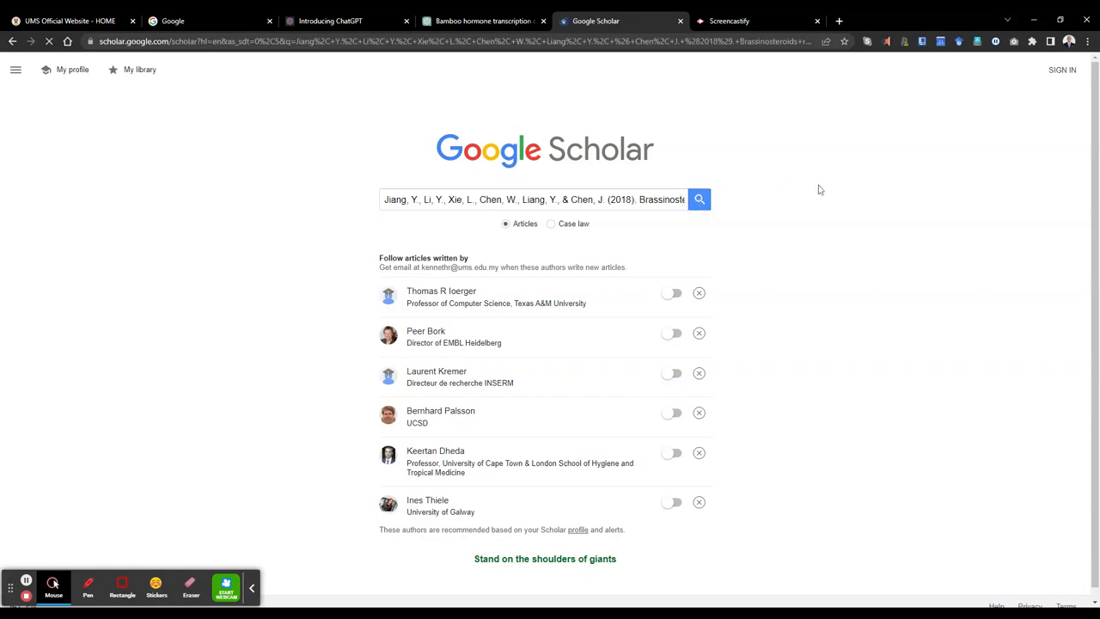
left_click(699, 199)
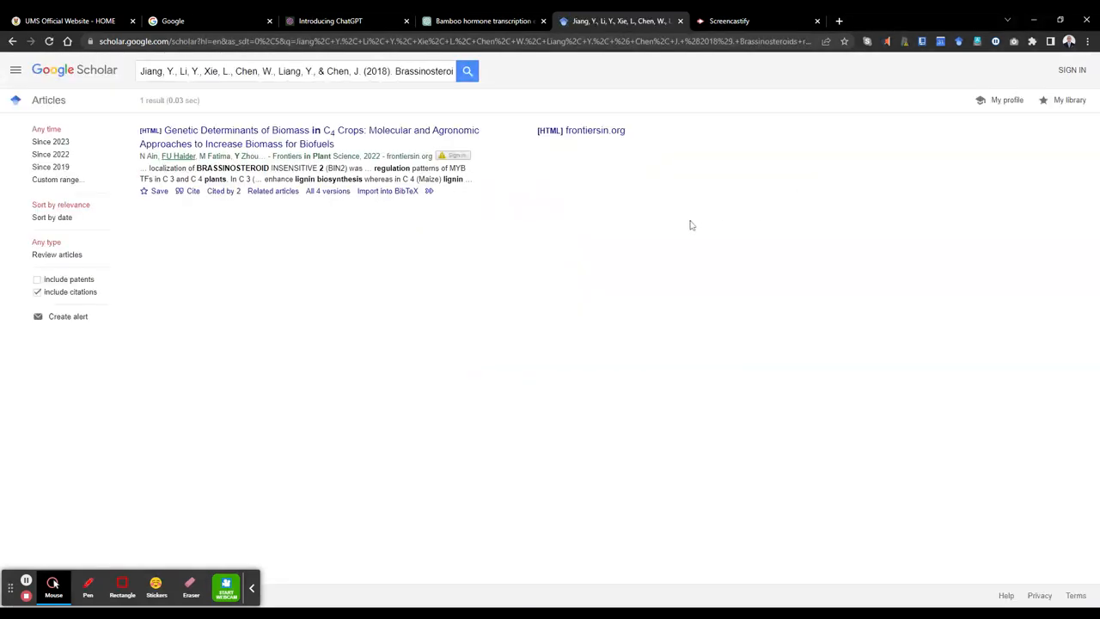
mouse_move(670, 245)
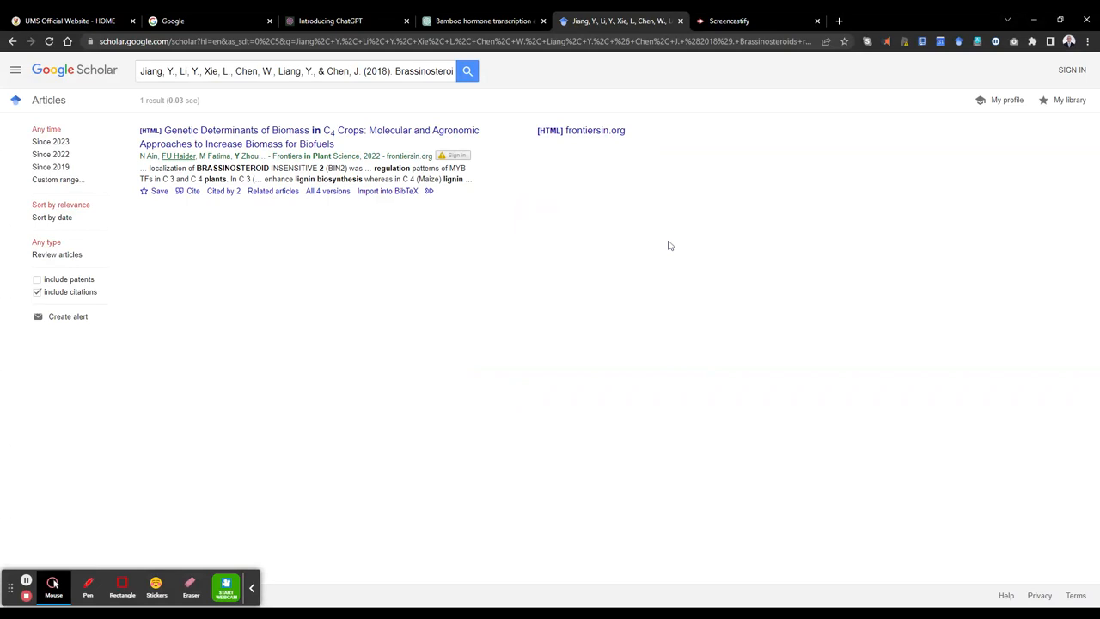
mouse_move(667, 246)
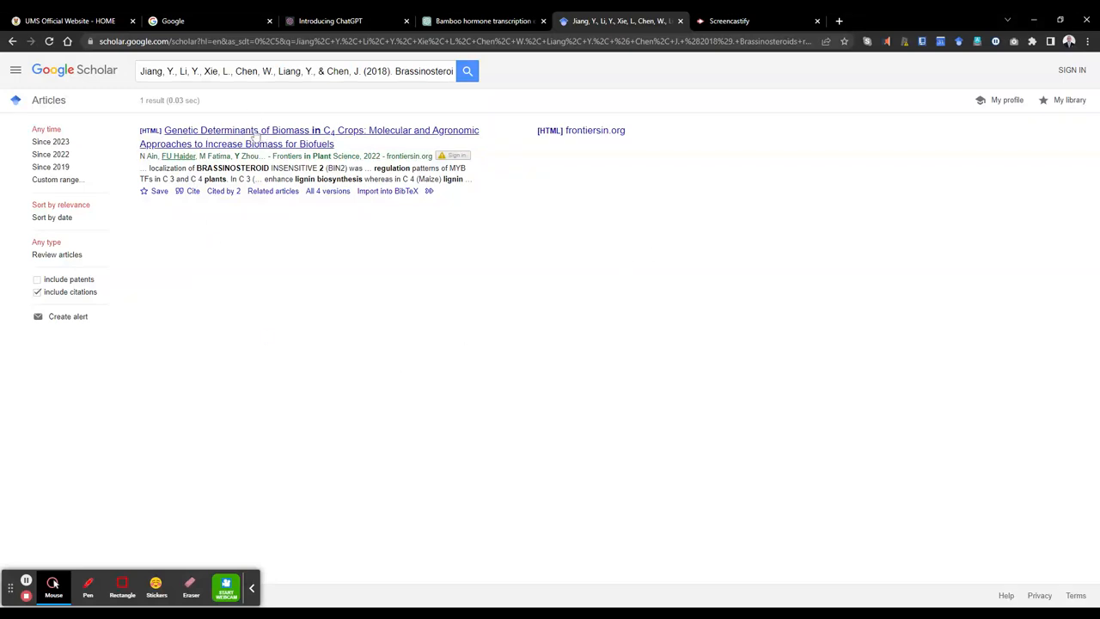
mouse_move(274, 141)
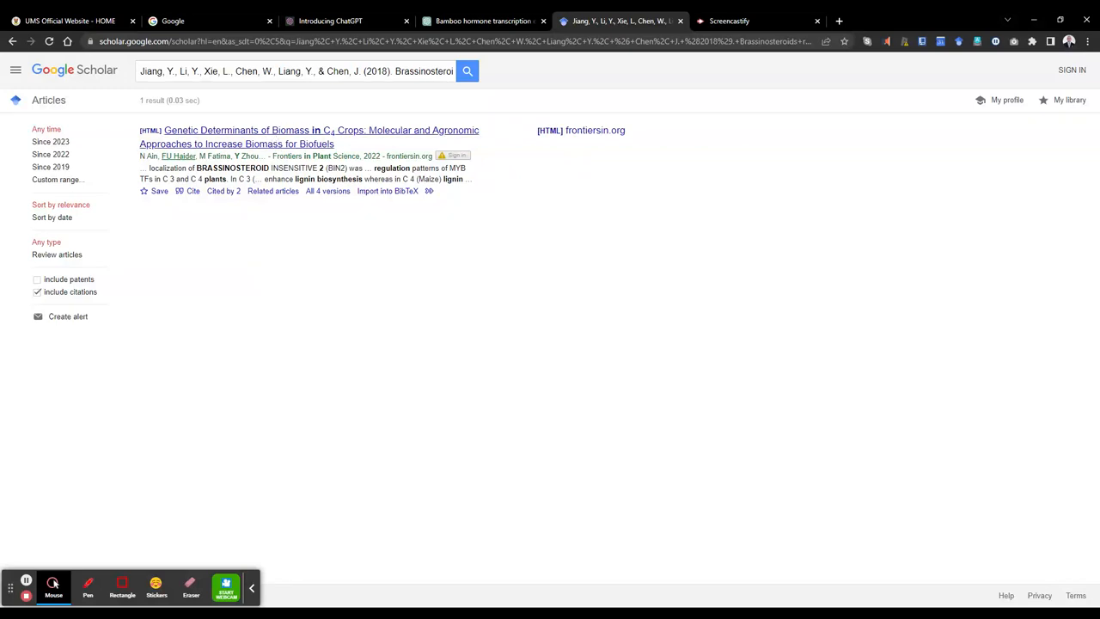
left_click(481, 21)
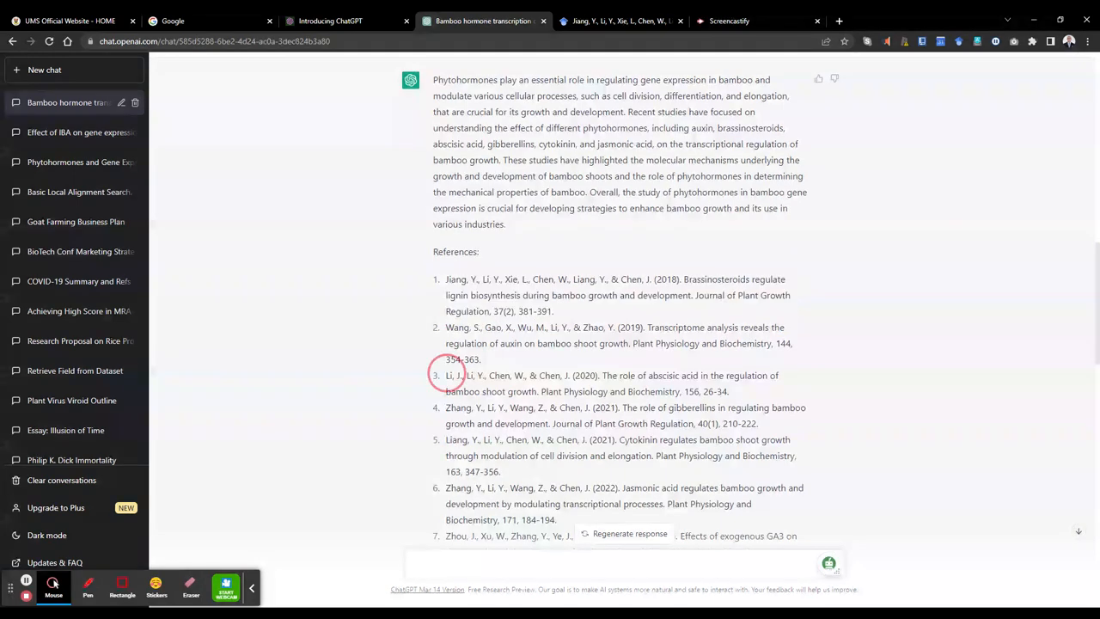
- Replace the Scholar query with Li et al. 2020 on abscisic acid and scan its ten results
left_click_drag(445, 375, 705, 391)
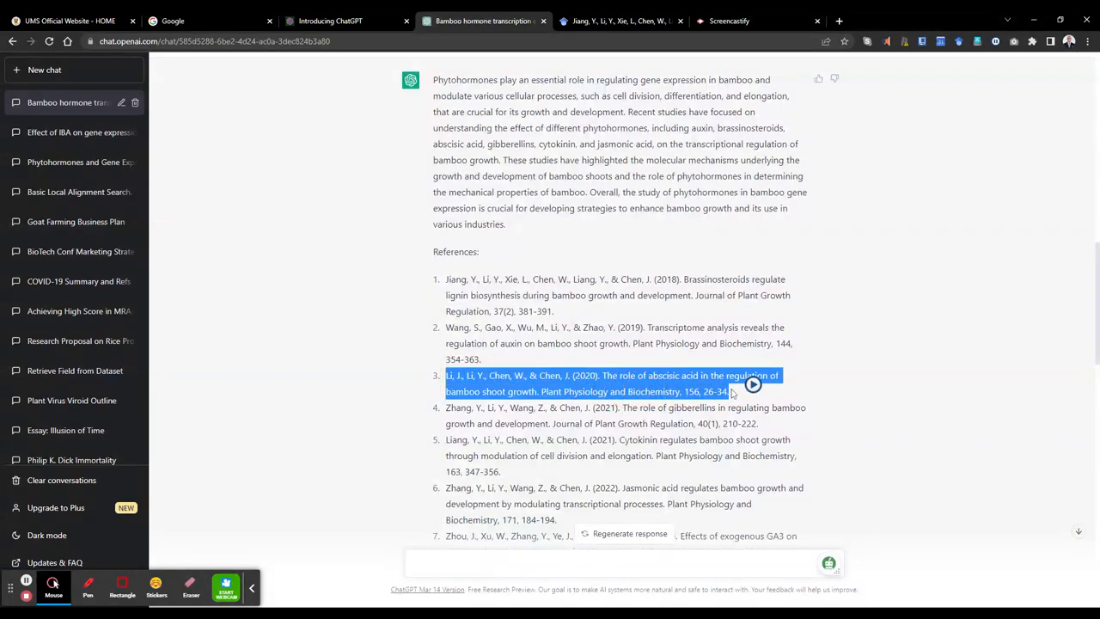
left_click(619, 20)
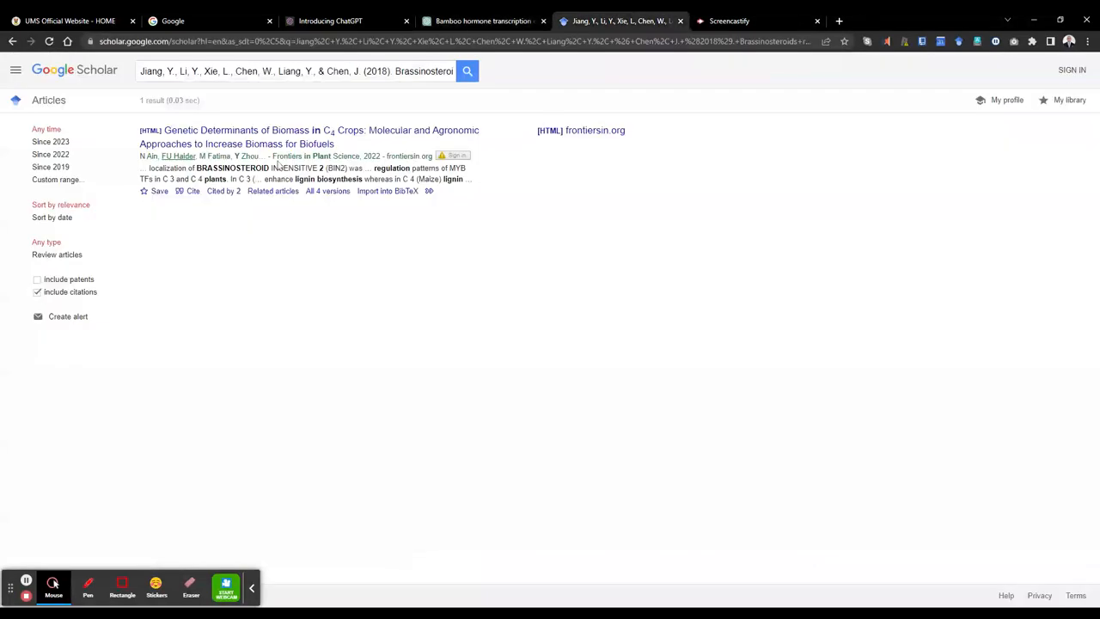
left_click(296, 70)
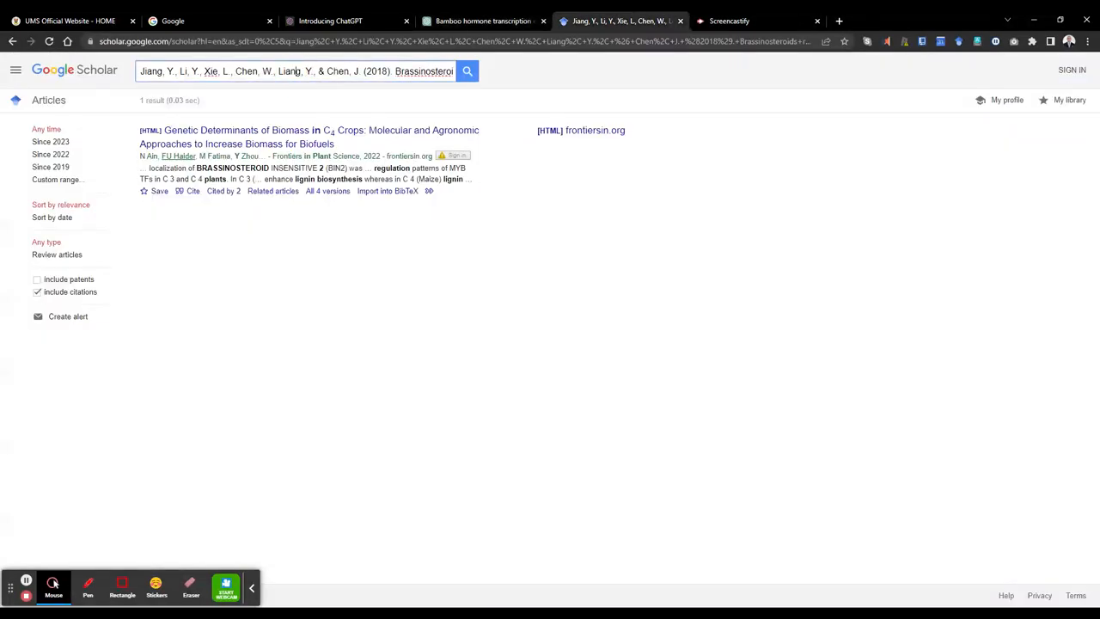
triple_click(297, 71)
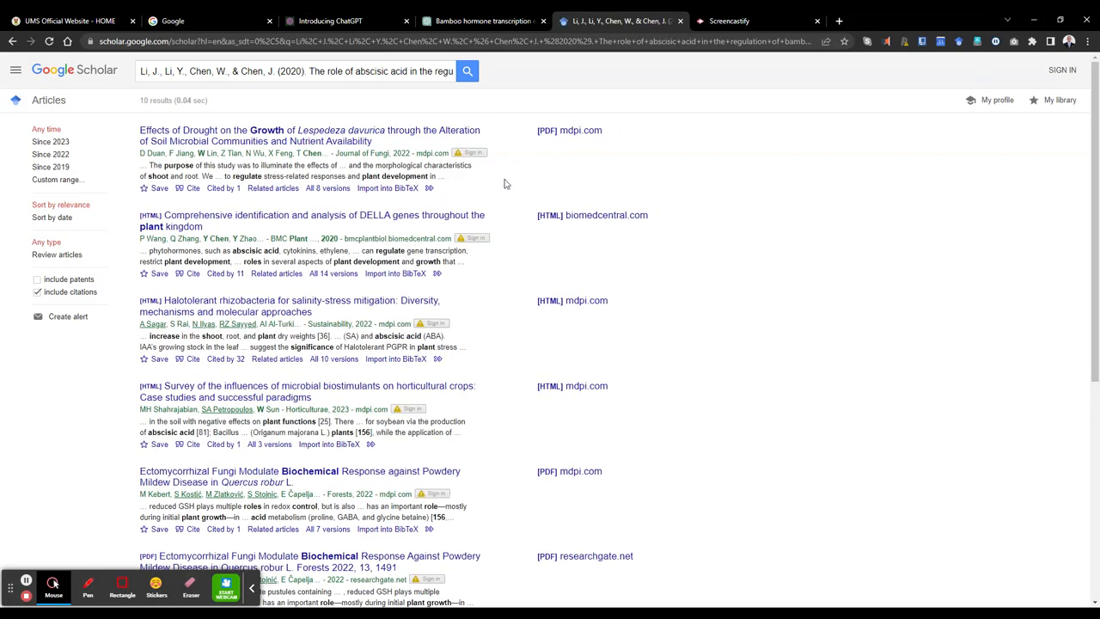
scroll("down", 3)
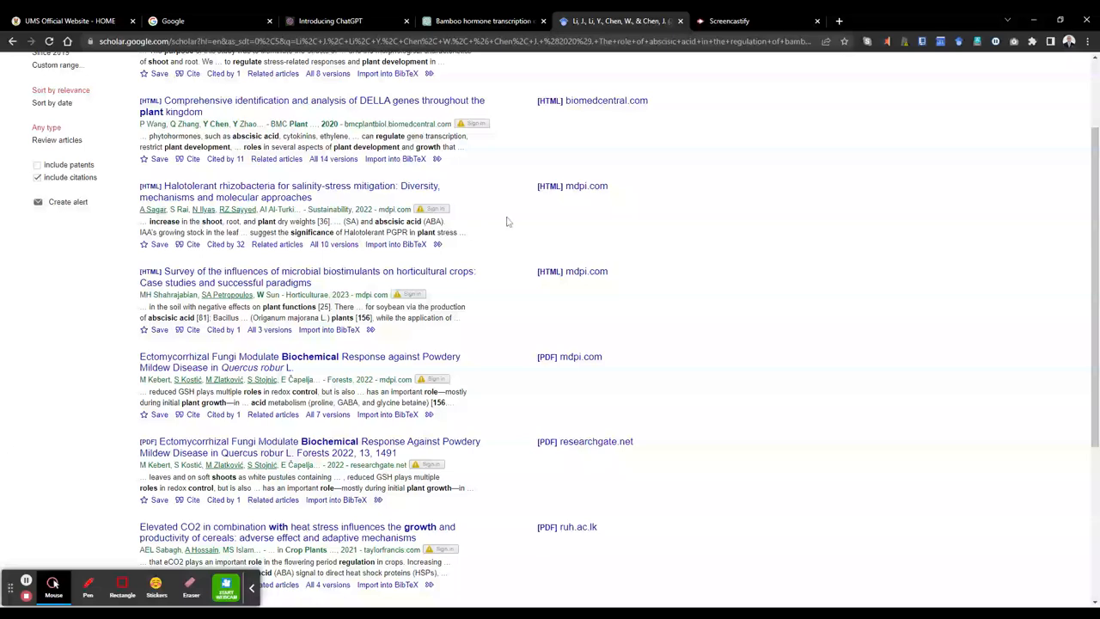
scroll("up", 3)
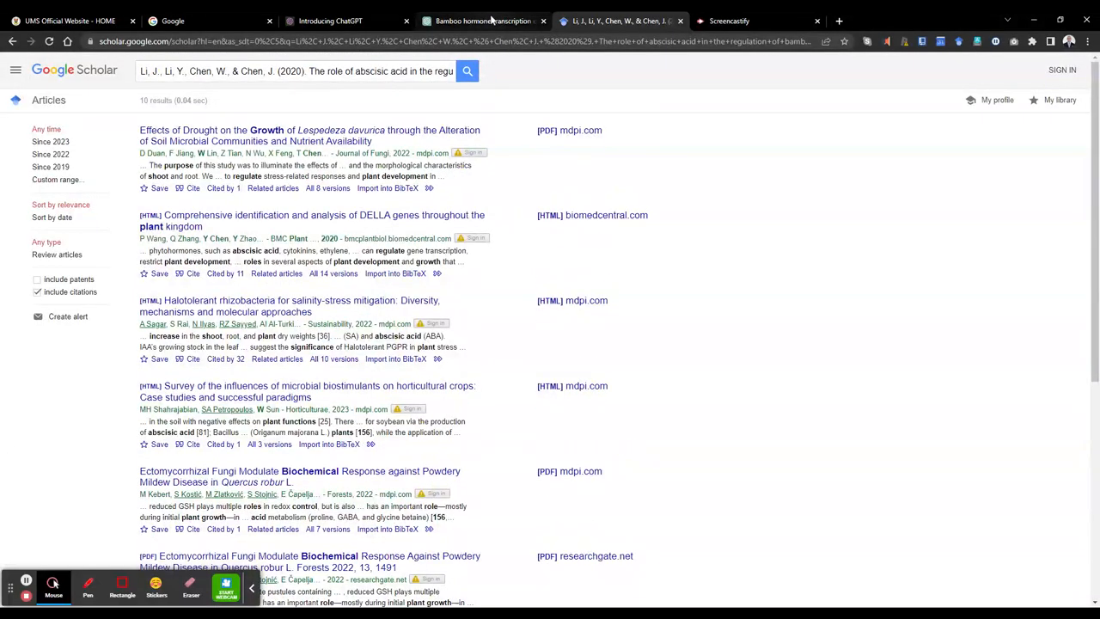
left_click(482, 20)
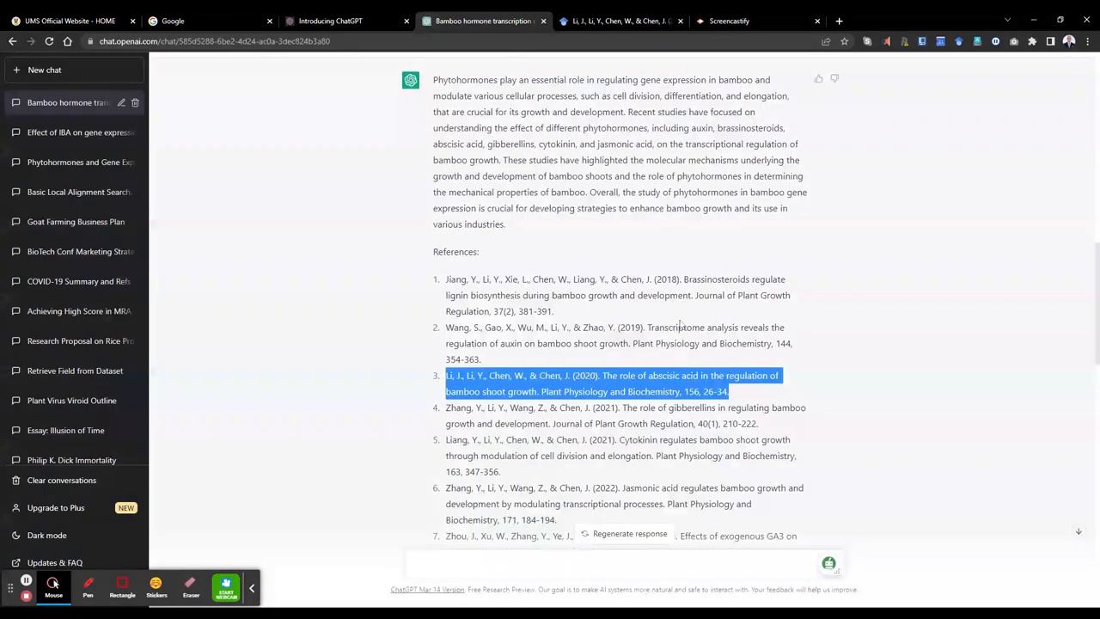
scroll("down", 3)
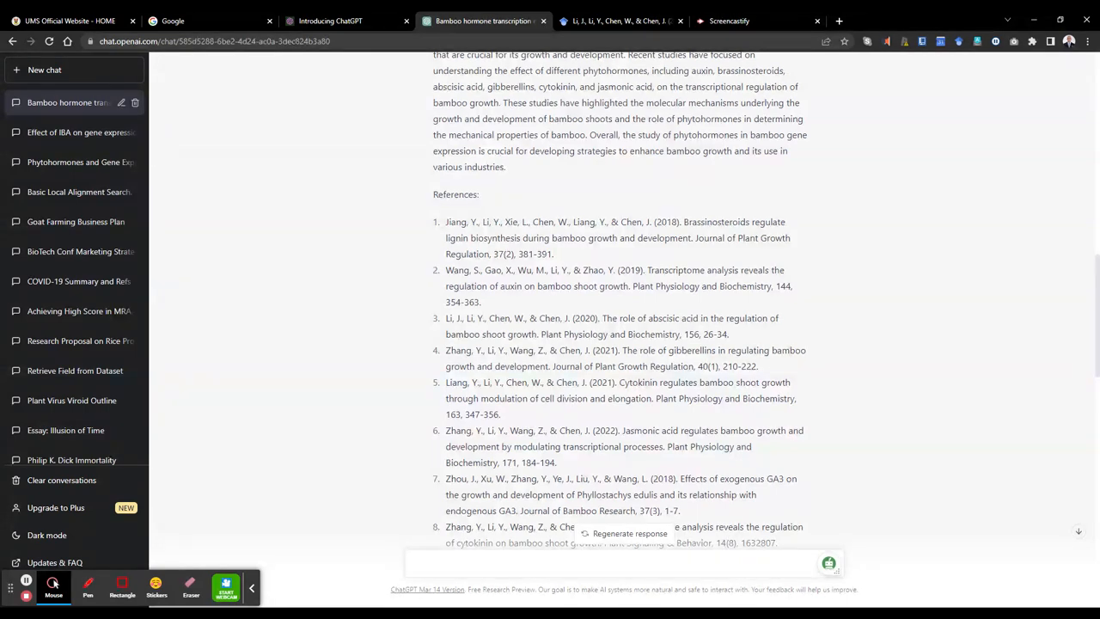
mouse_move(838, 307)
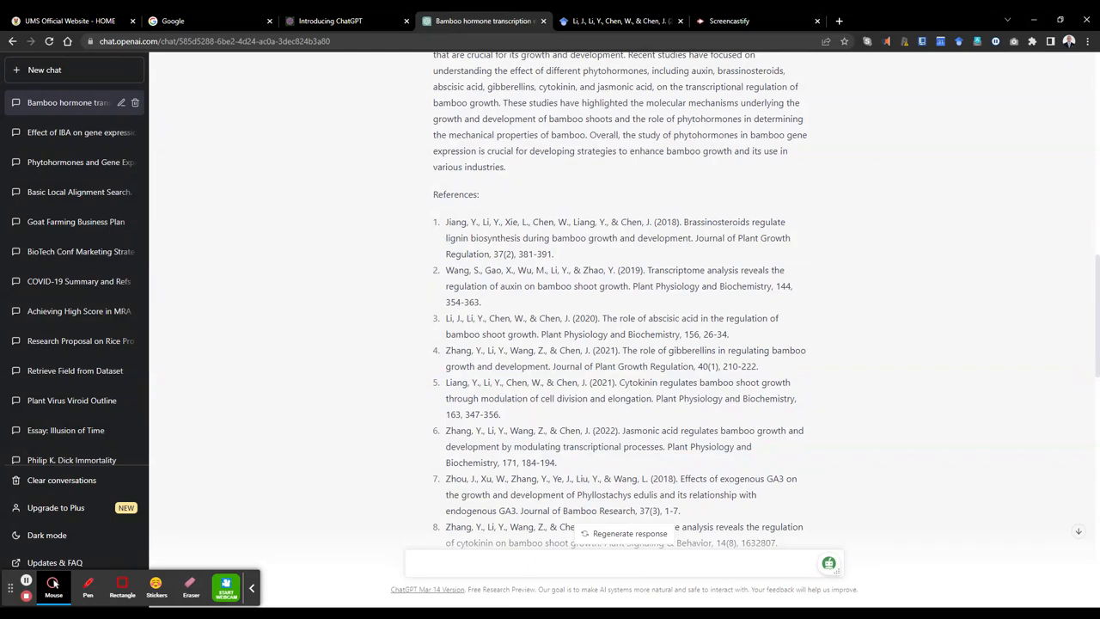
mouse_move(846, 325)
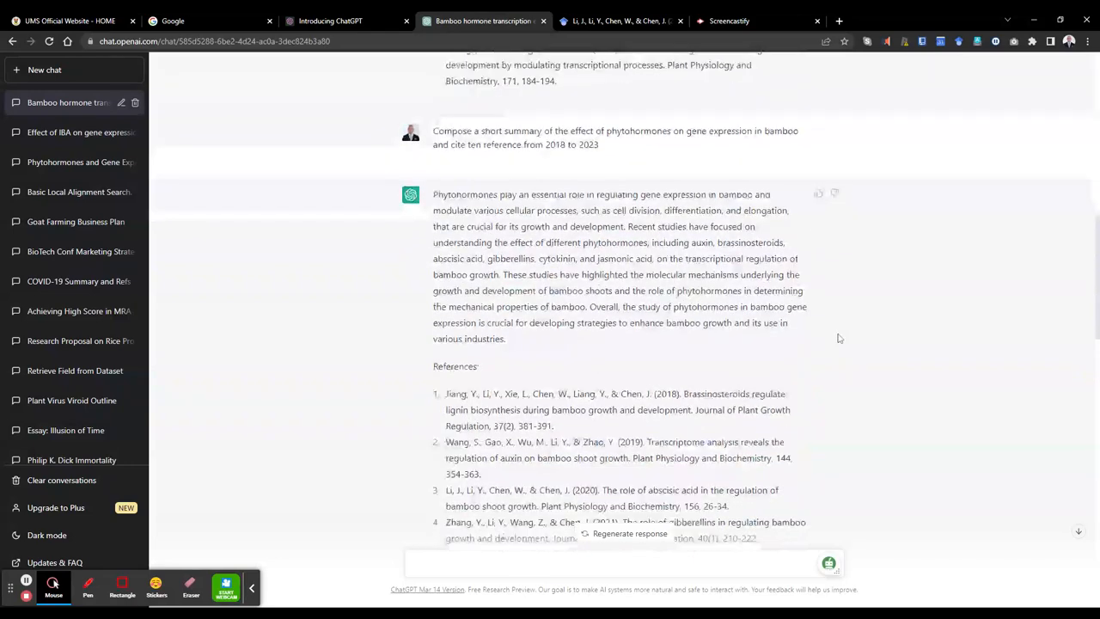
scroll("down", 3)
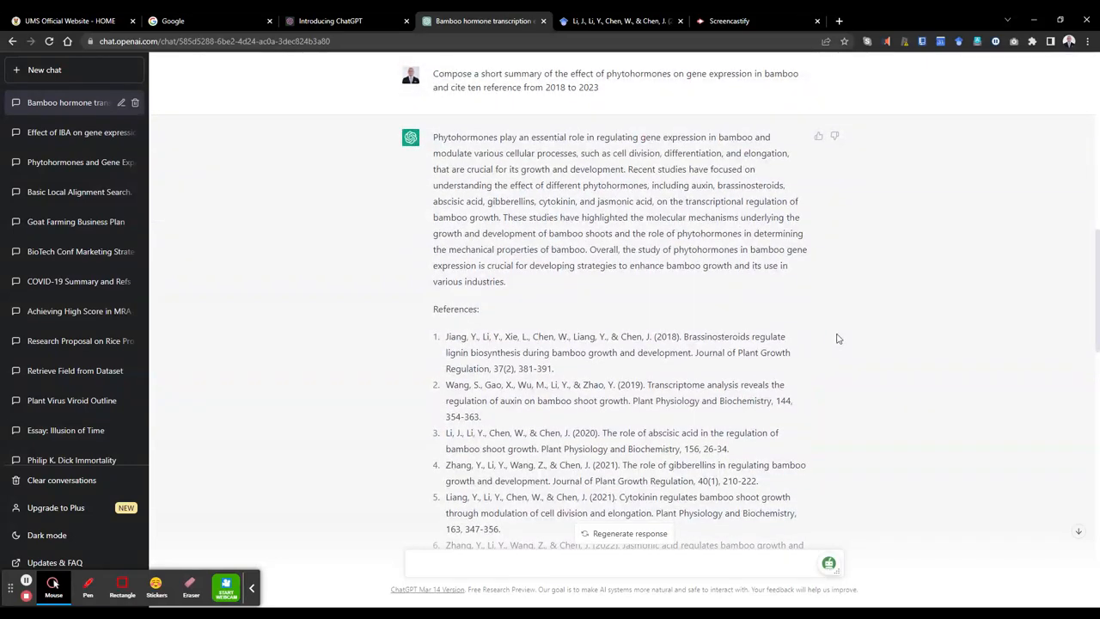